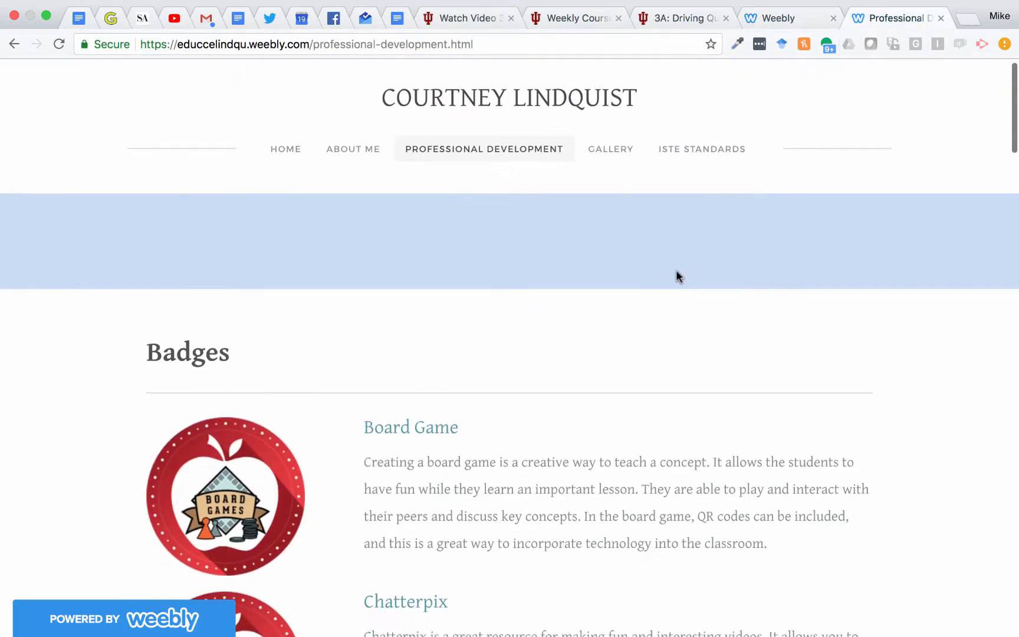
- Scroll through the example page, then switch to the Weebly site editor tab
{"action": "scroll", "scroll_direction": "down", "scroll_amount": 3}
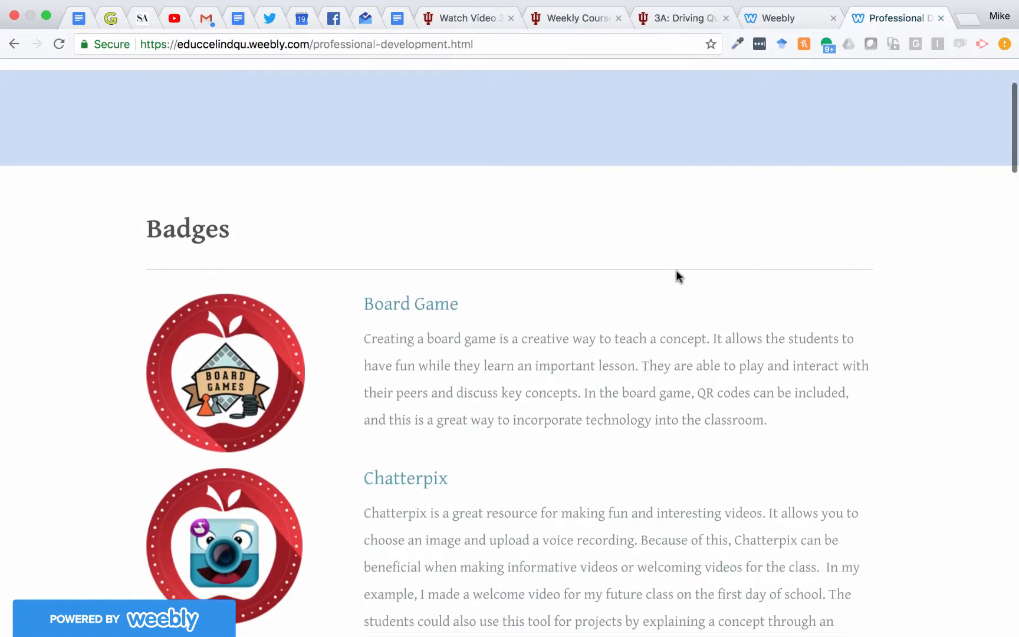
{"action": "scroll", "scroll_direction": "down", "scroll_amount": 3}
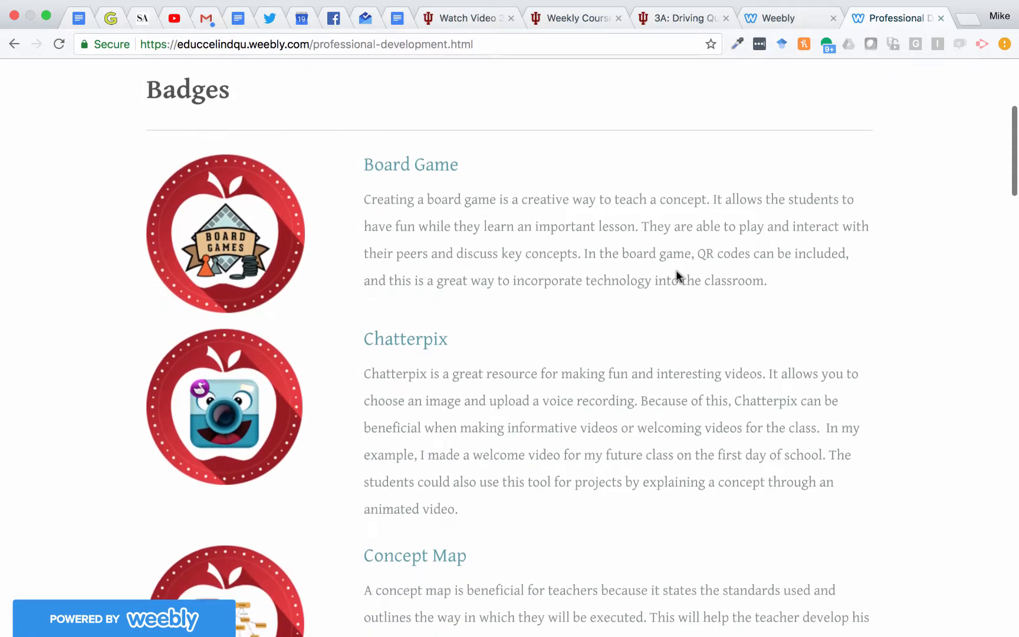
{"action": "scroll", "scroll_direction": "down", "scroll_amount": 3}
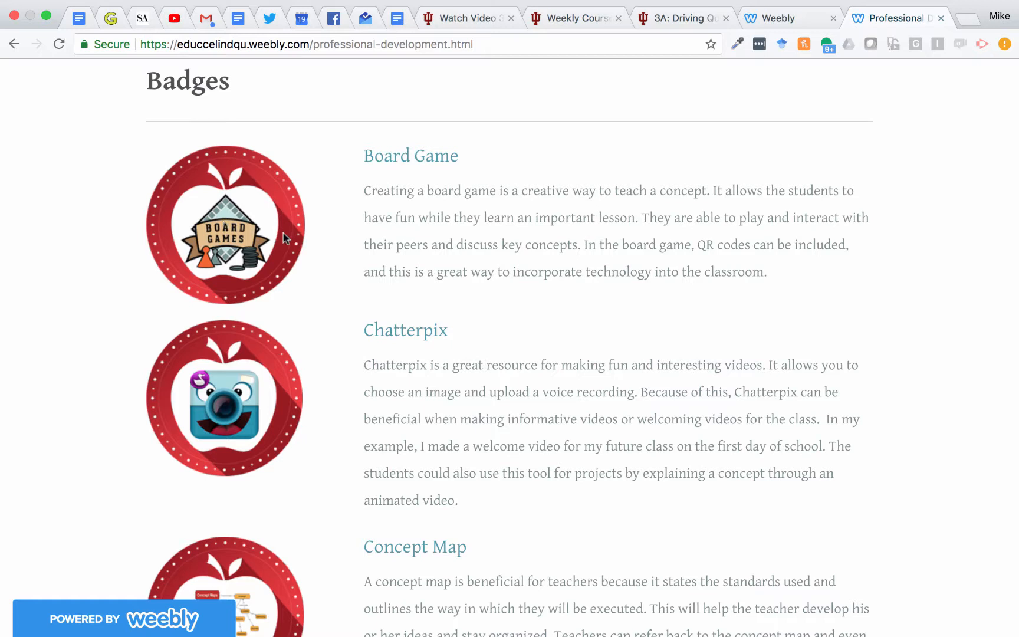
{"action": "mouse_move", "coordinate": [461, 186]}
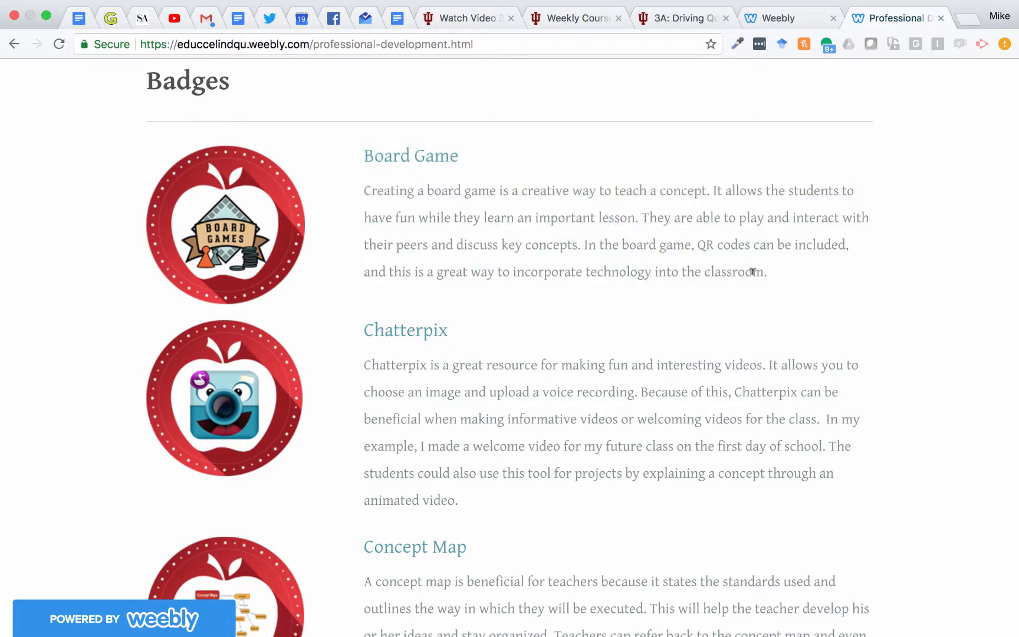
{"action": "mouse_move", "coordinate": [411, 155]}
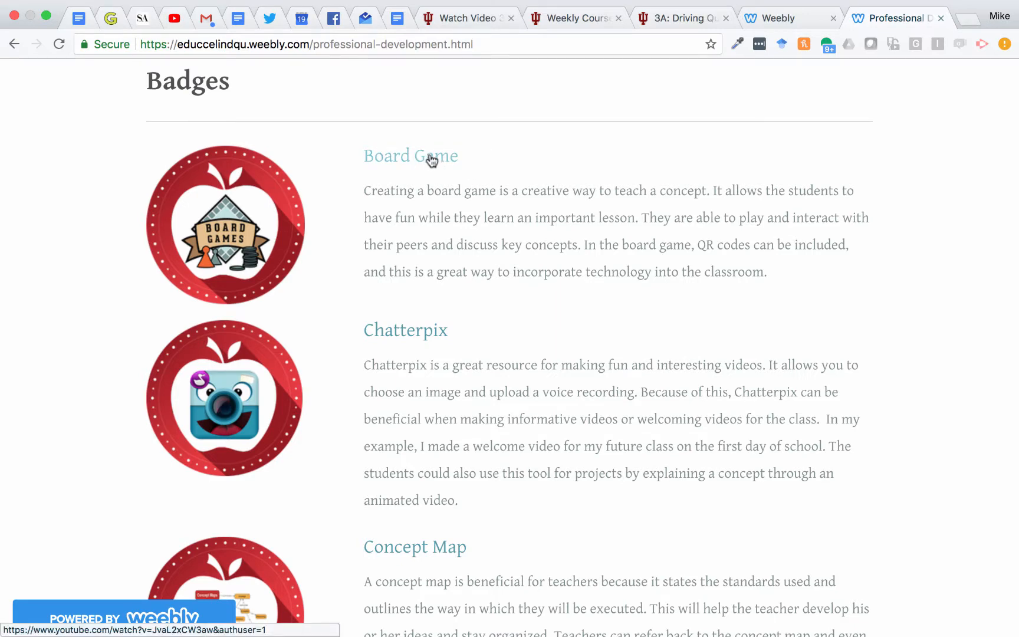
{"action": "scroll", "scroll_direction": "down", "scroll_amount": 3}
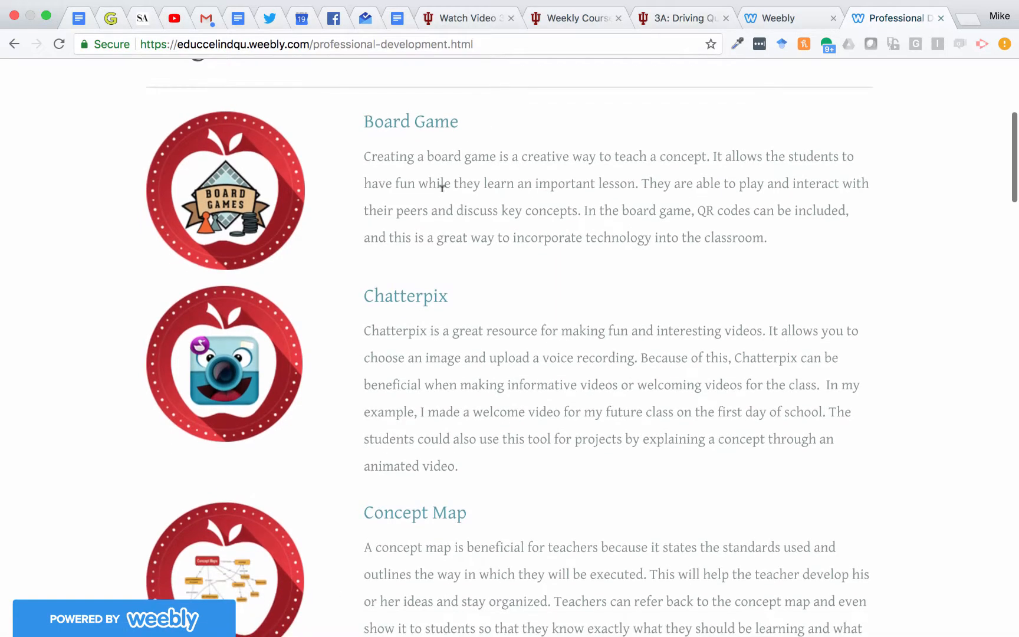
{"action": "scroll", "scroll_direction": "down", "scroll_amount": 3}
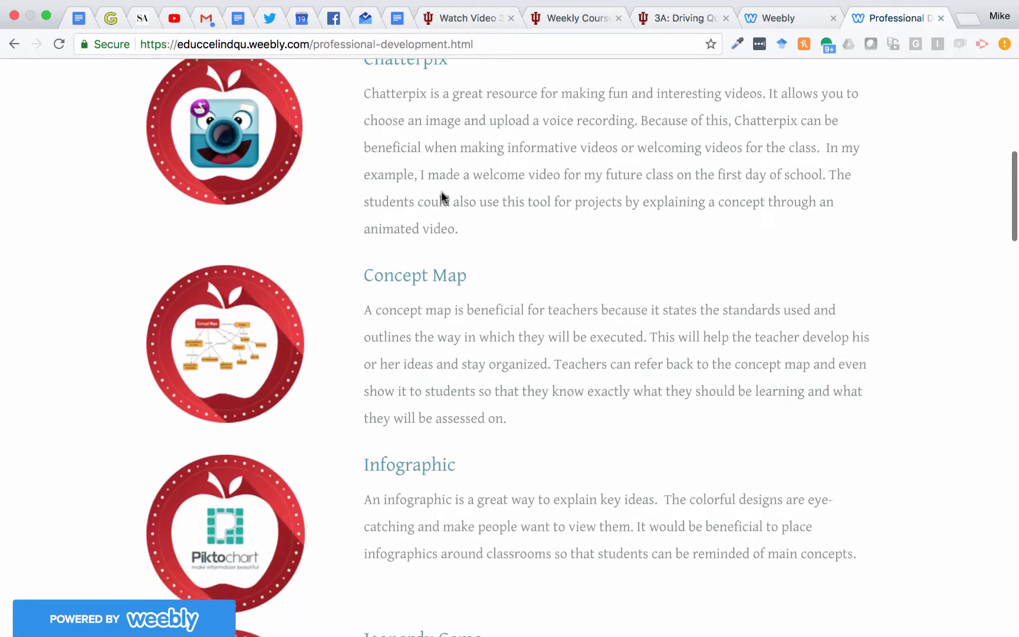
{"action": "scroll", "scroll_direction": "down", "scroll_amount": 3}
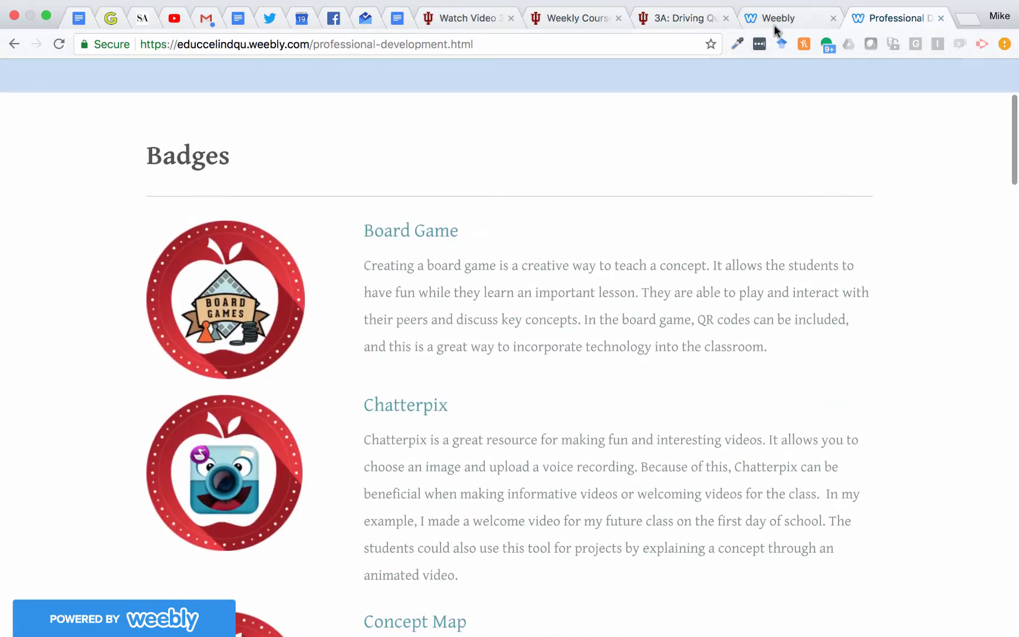
{"action": "left_click", "coordinate": [779, 18]}
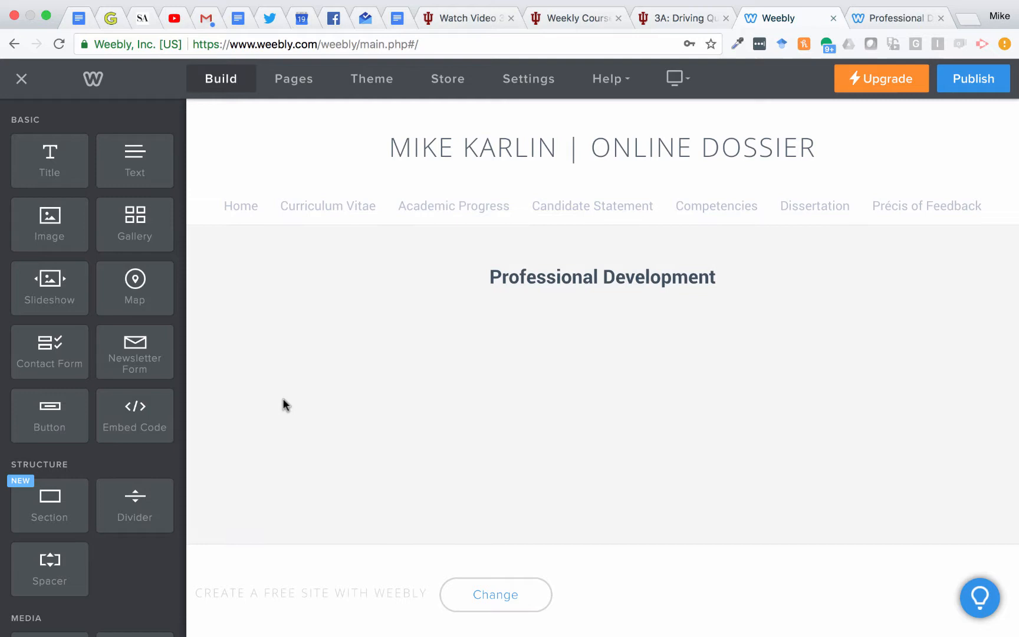
{"action": "mouse_move", "coordinate": [49, 161]}
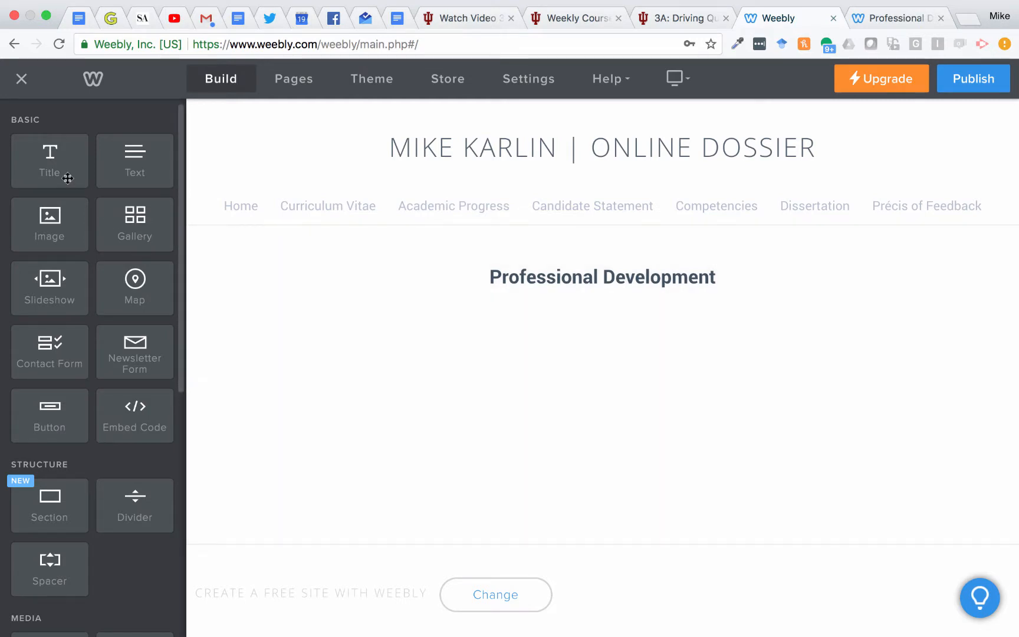
- Add a text block with an image beside it and a title above on the page
{"action": "left_click_drag", "start_coordinate": [135, 161], "coordinate": [354, 347]}
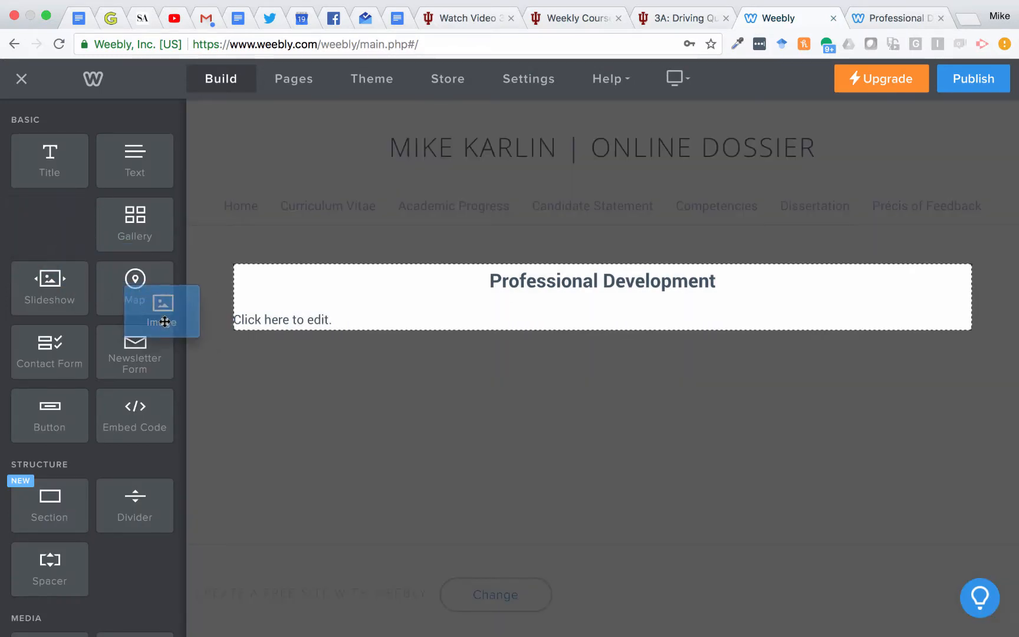
{"action": "left_click_drag", "start_coordinate": [164, 322], "coordinate": [266, 325]}
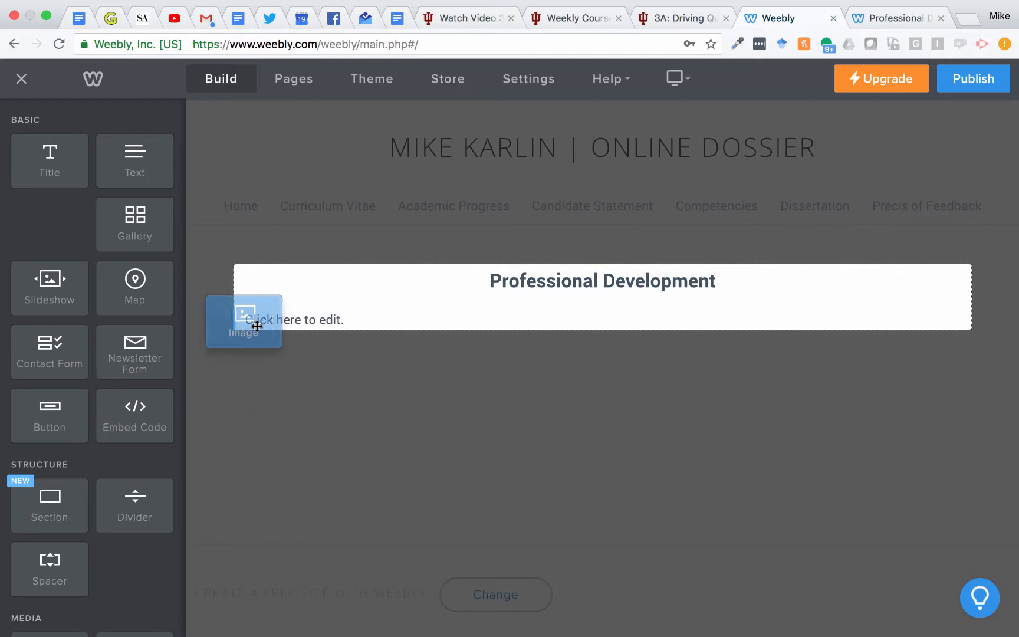
{"action": "left_click_drag", "start_coordinate": [255, 326], "coordinate": [220, 323]}
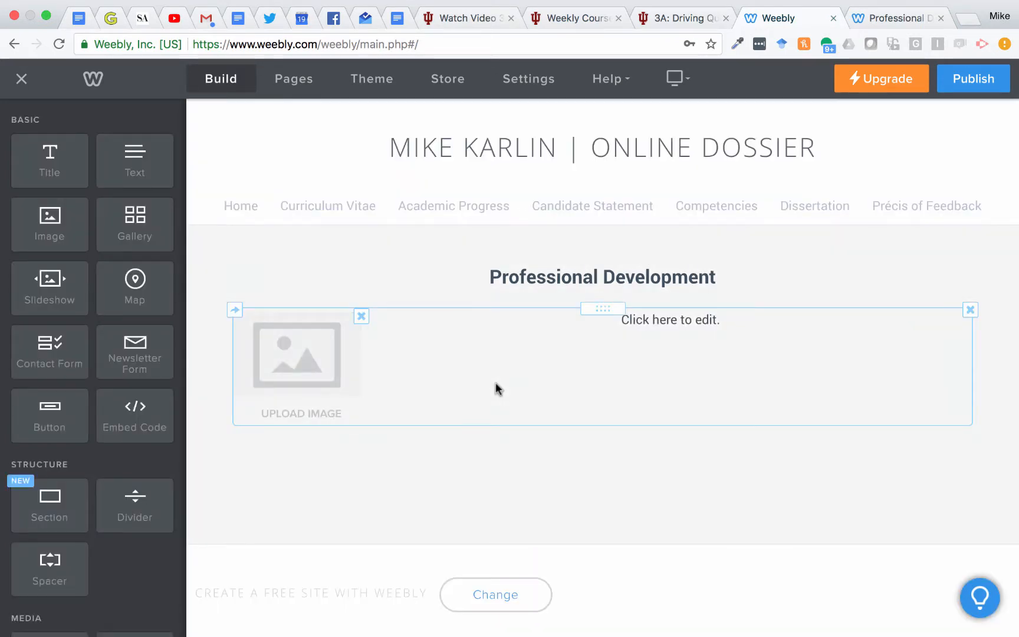
{"action": "left_click_drag", "start_coordinate": [50, 160], "coordinate": [226, 241]}
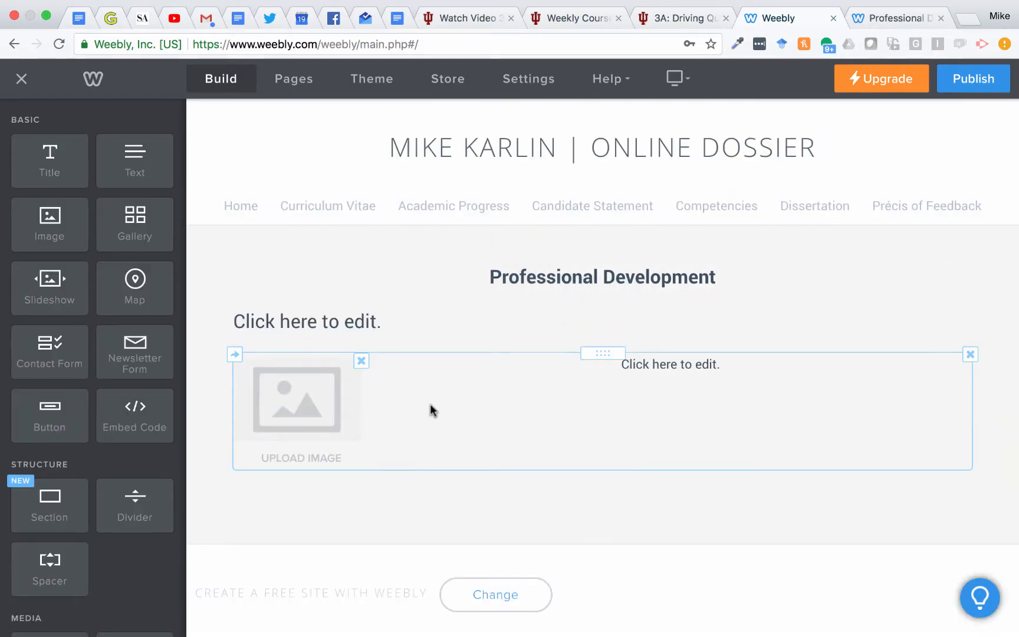
- Replace the placeholder title with 'Chatterpix / Blabberize'
{"action": "left_click", "coordinate": [306, 321]}
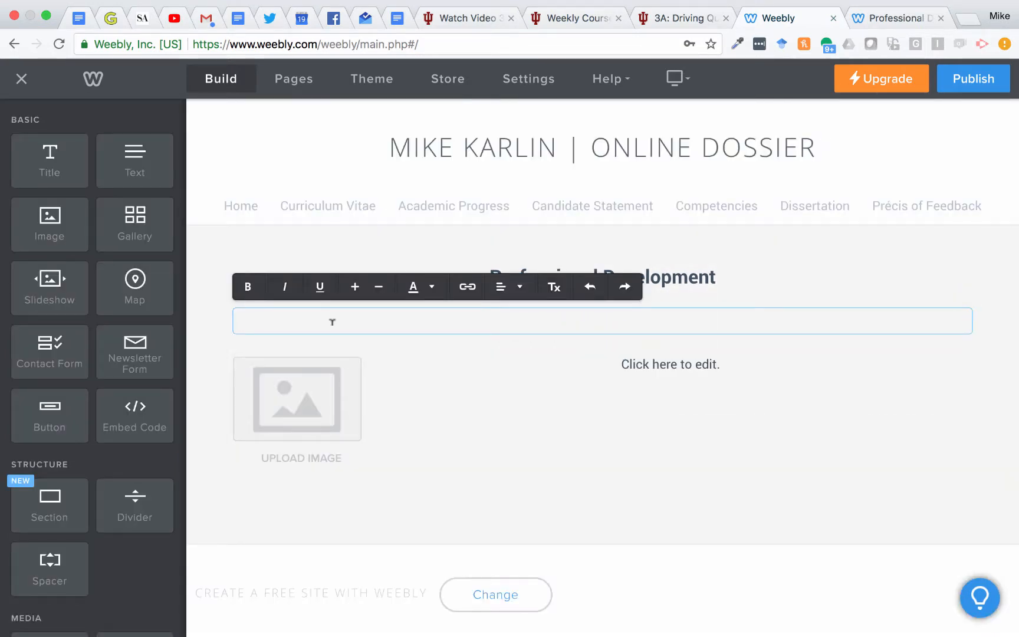
{"action": "type", "text": "Chatt"}
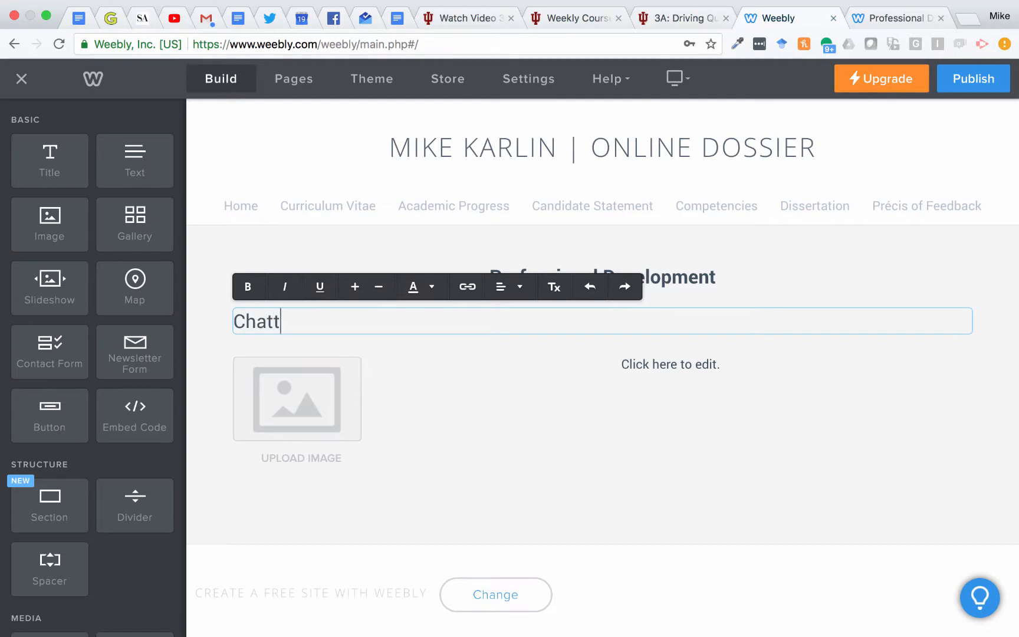
{"action": "type", "text": "erpix / Bla"}
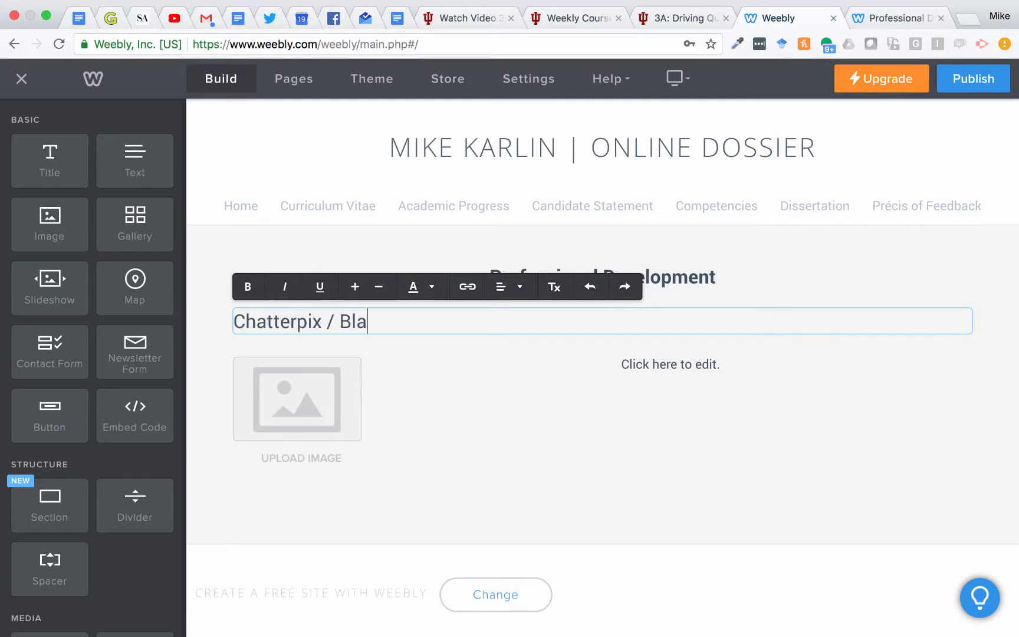
{"action": "type", "text": "bber"}
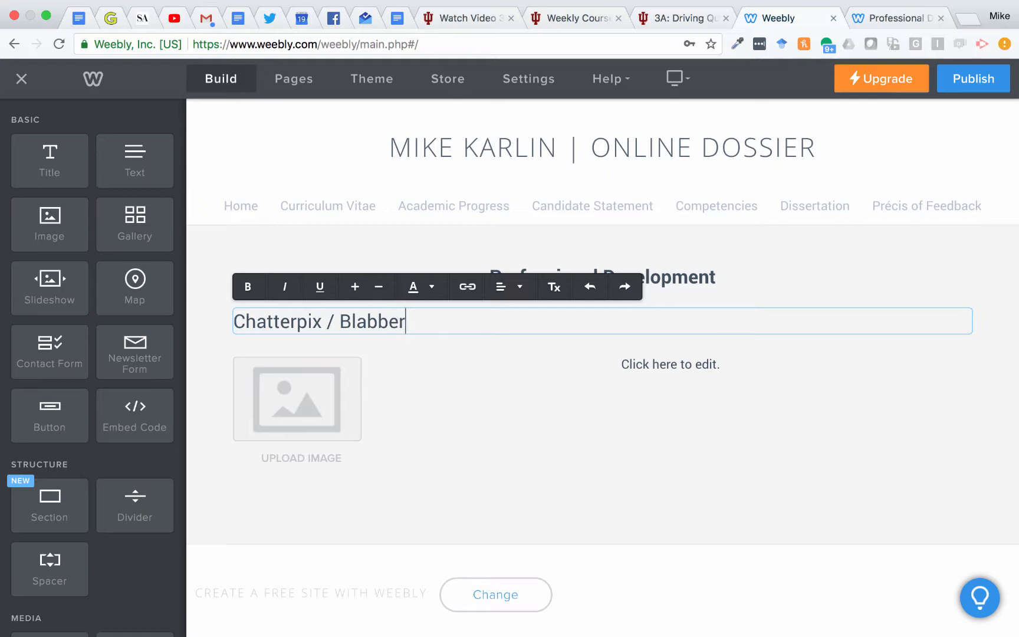
{"action": "type", "text": "ize"}
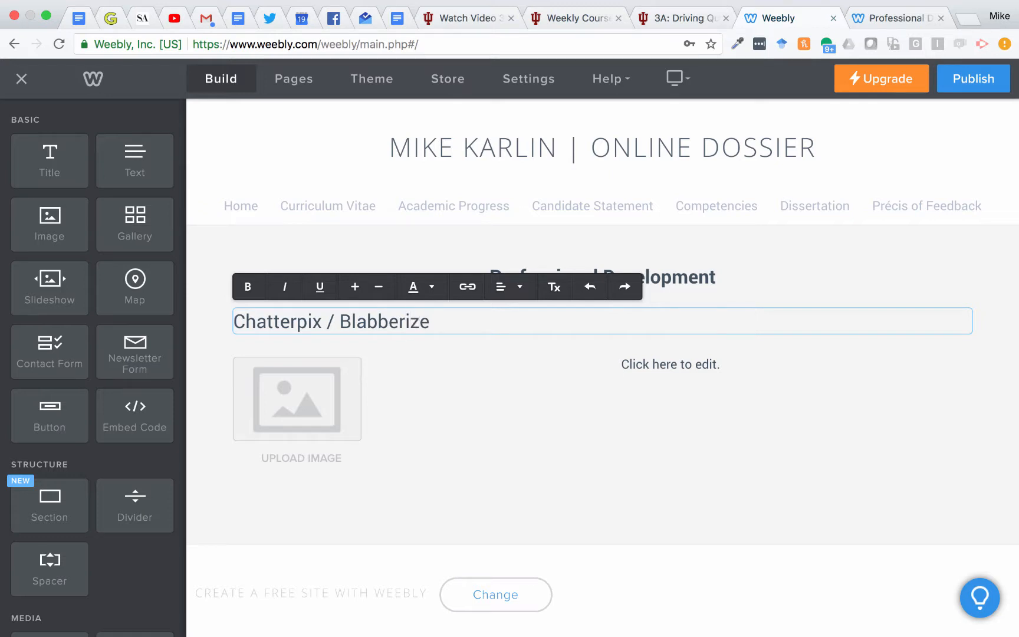
{"action": "double_click", "coordinate": [385, 320]}
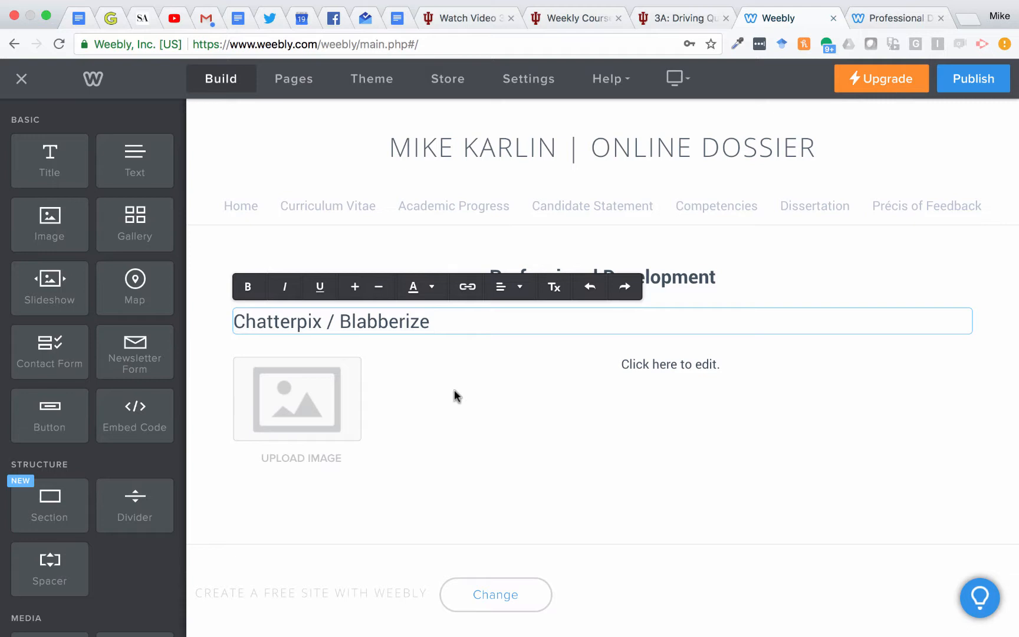
- Write the description 'Explain what I created, likes/dislikes, HOW CAN I USE IT IN MY FUTURE CLASSROOM'
{"action": "type", "text": "Explain what I c"}
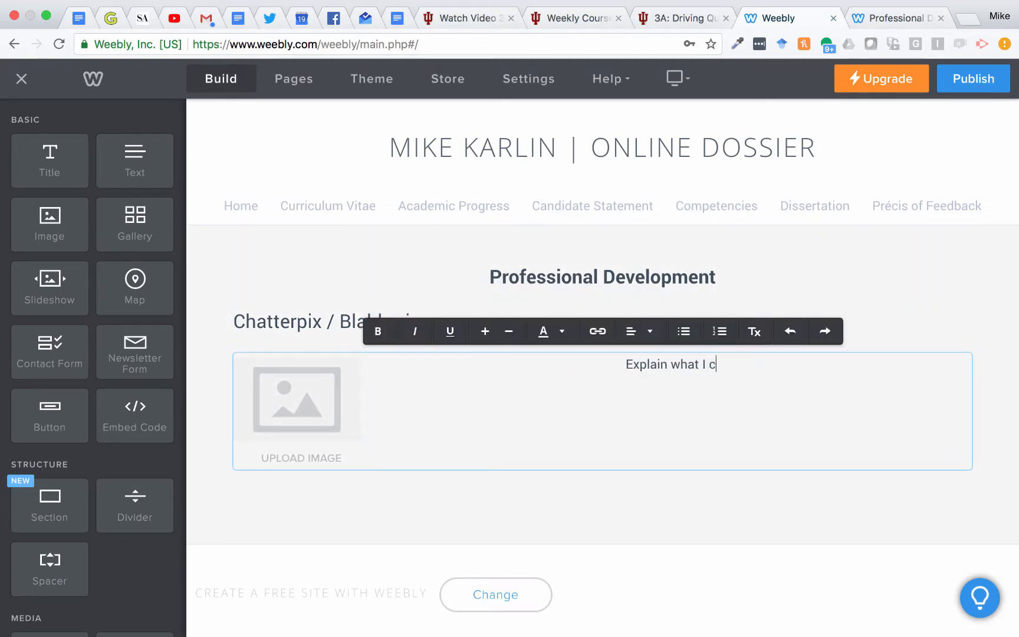
{"action": "type", "text": "reated"}
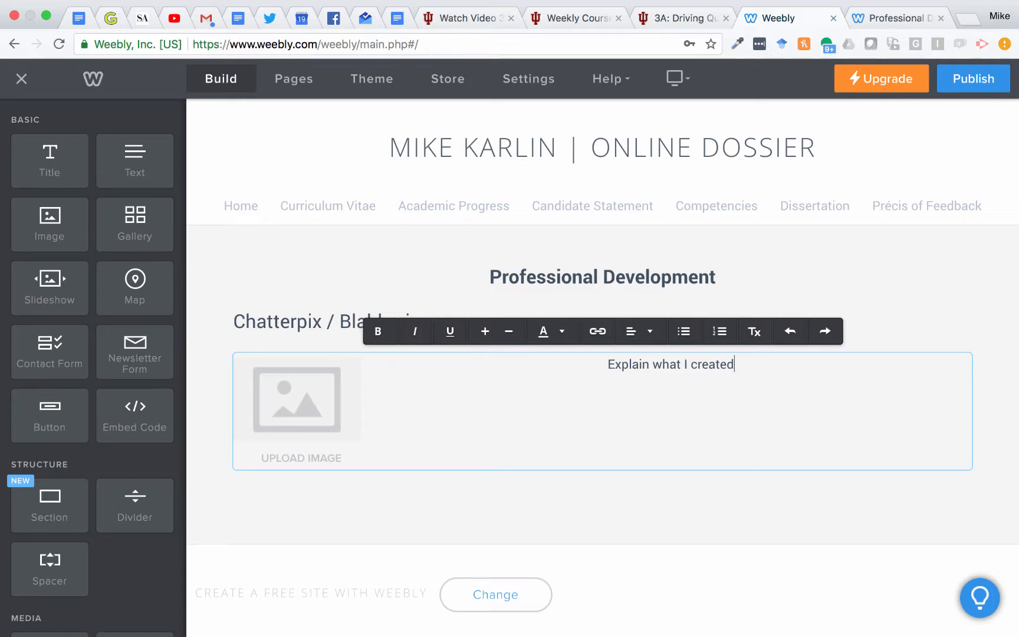
{"action": "type", "text": ","}
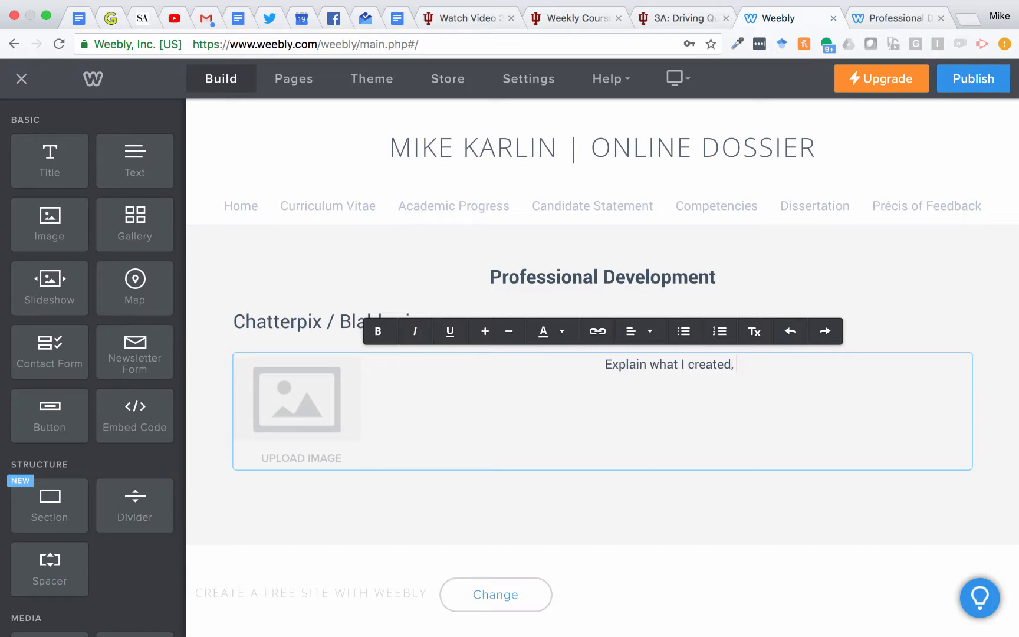
{"action": "type", "text": "likes/dislikes"}
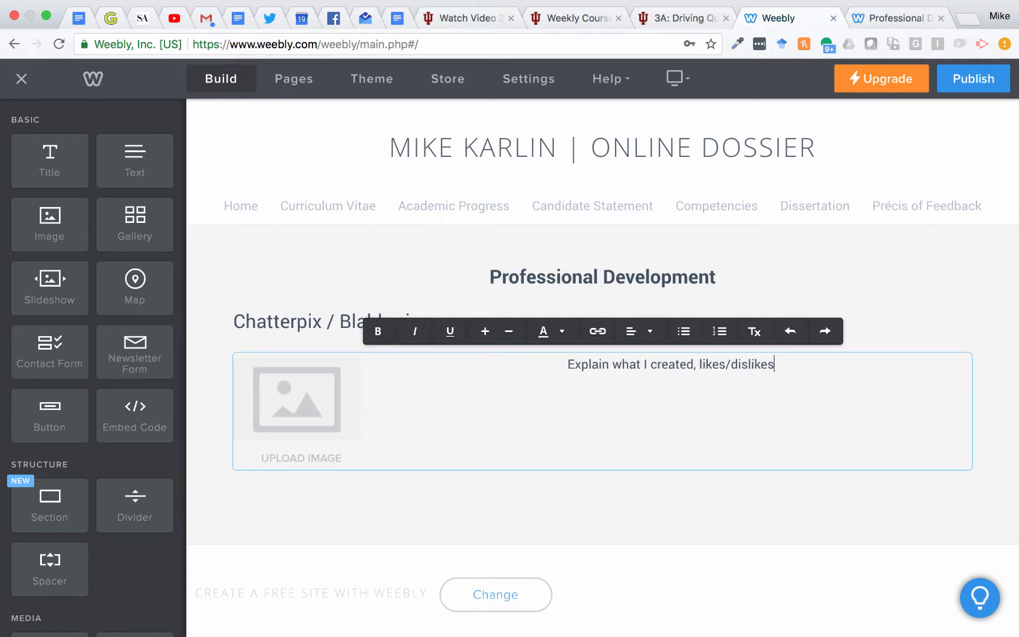
{"action": "type", "text": ", HOW"}
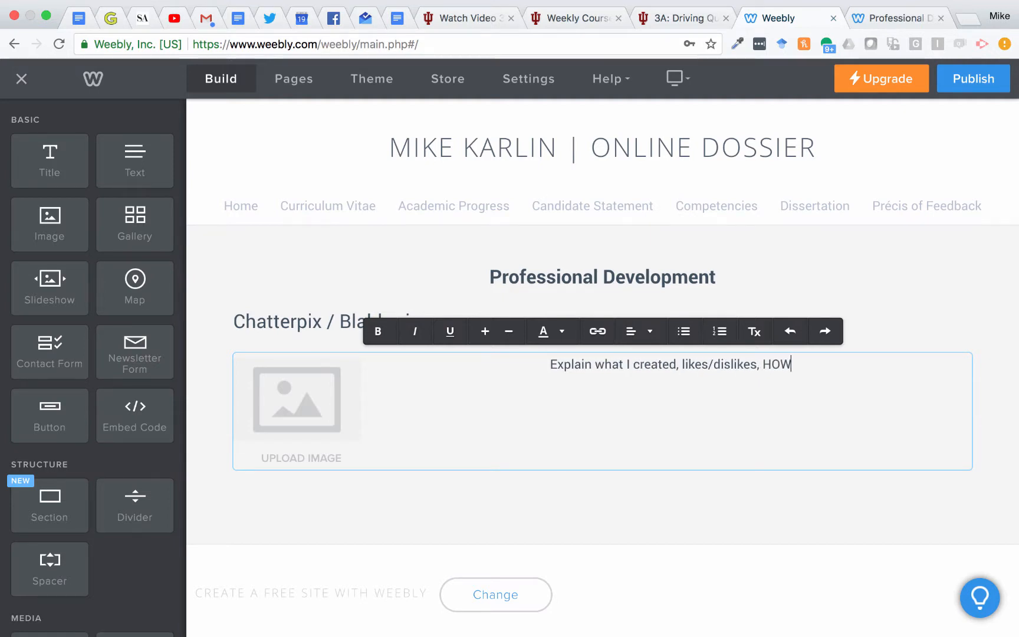
{"action": "type", "text": "CAN I USE IT IN"}
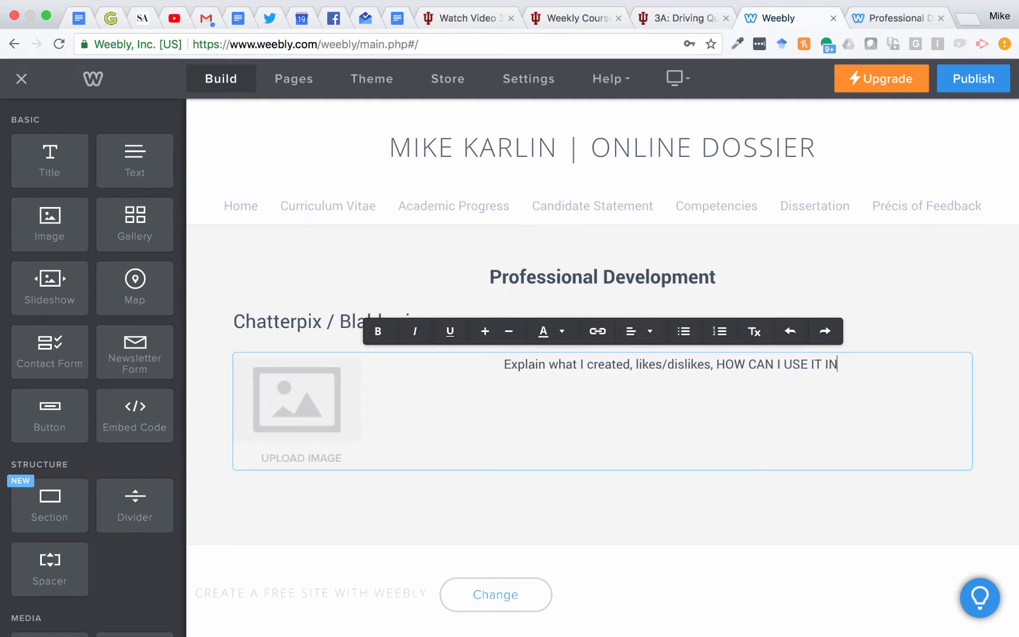
{"action": "type", "text": "MY FUTURE CLASSROOM."}
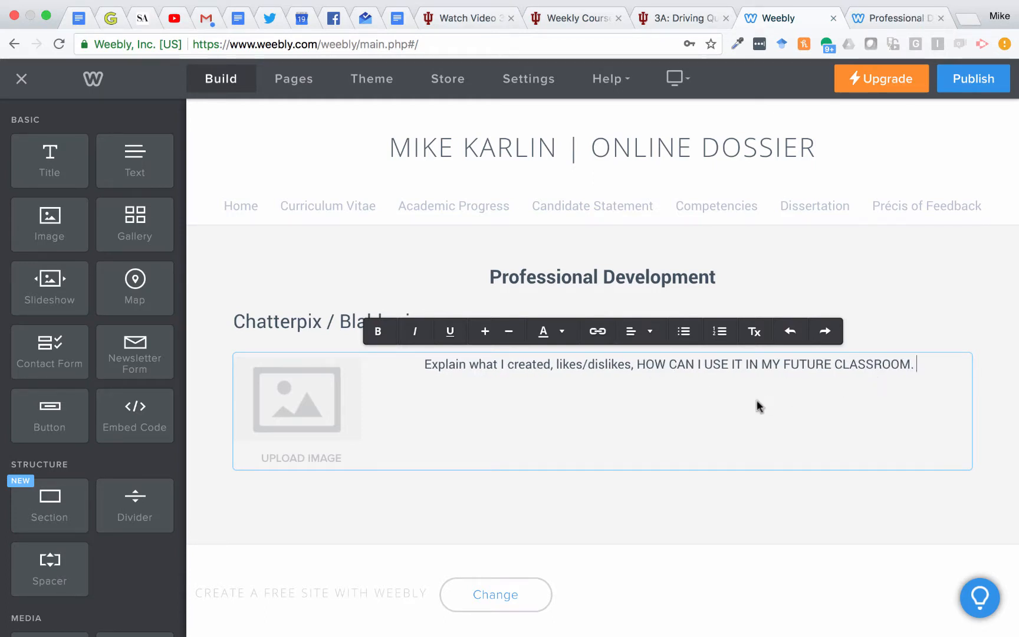
{"action": "mouse_move", "coordinate": [410, 381]}
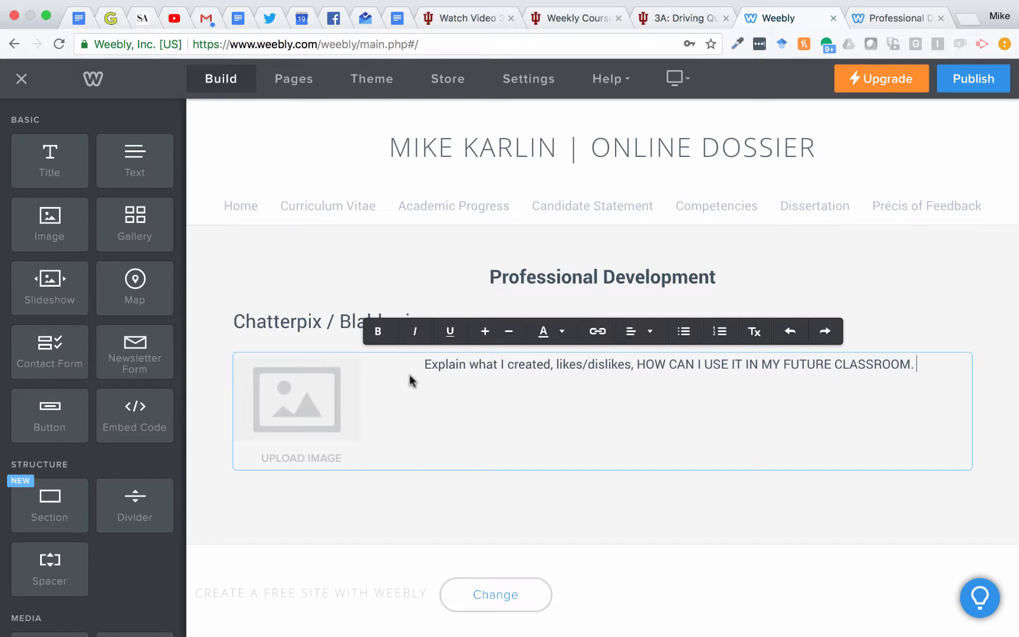
- Upload the Chatterpix badge file from Badge Images into the image placeholder
{"action": "left_click", "coordinate": [301, 402]}
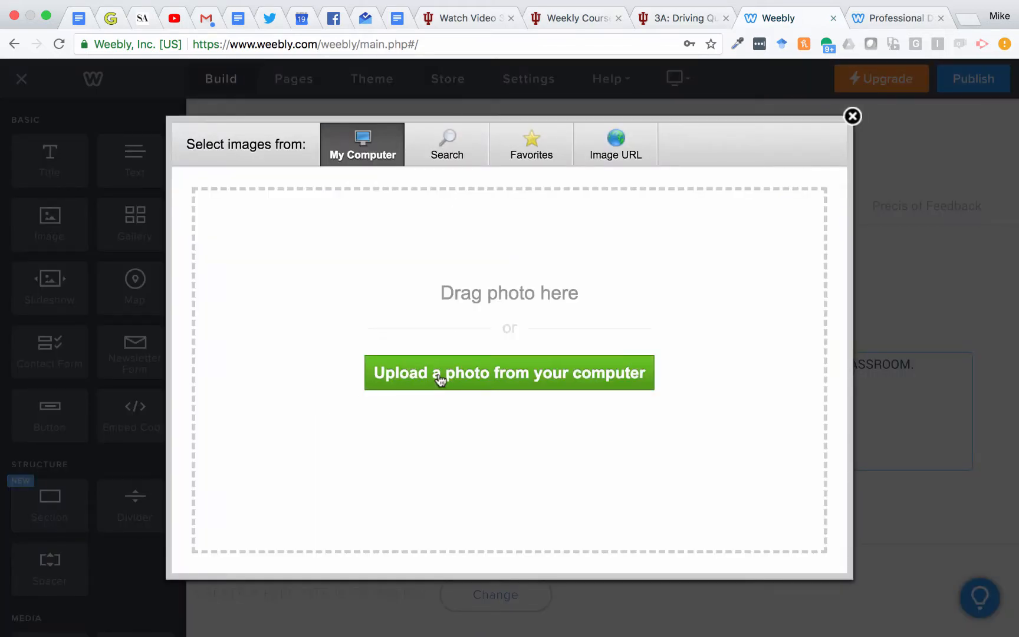
{"action": "left_click", "coordinate": [509, 373]}
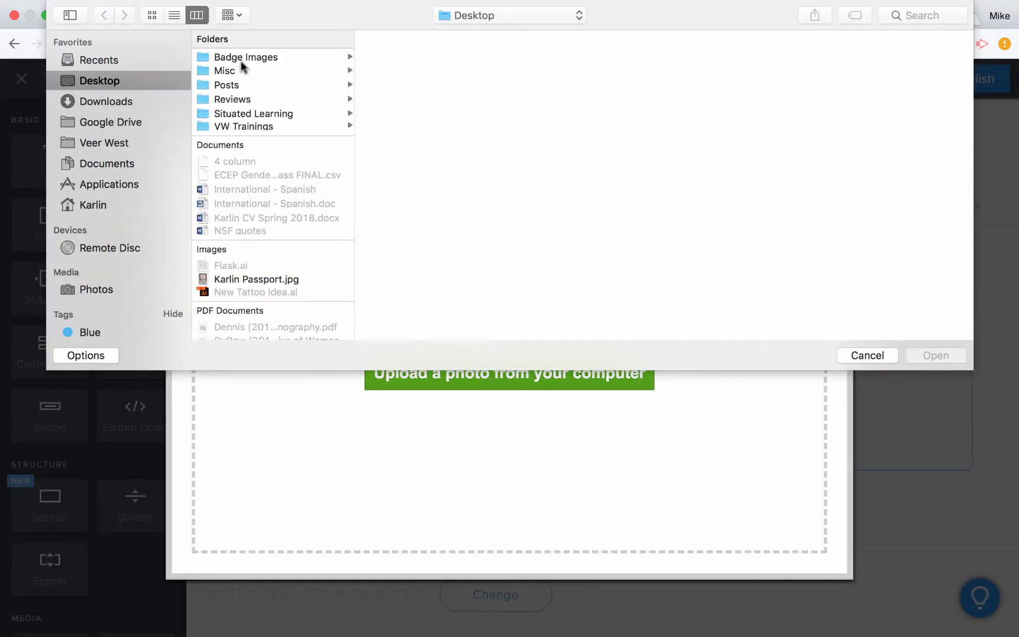
{"action": "left_click", "coordinate": [933, 355]}
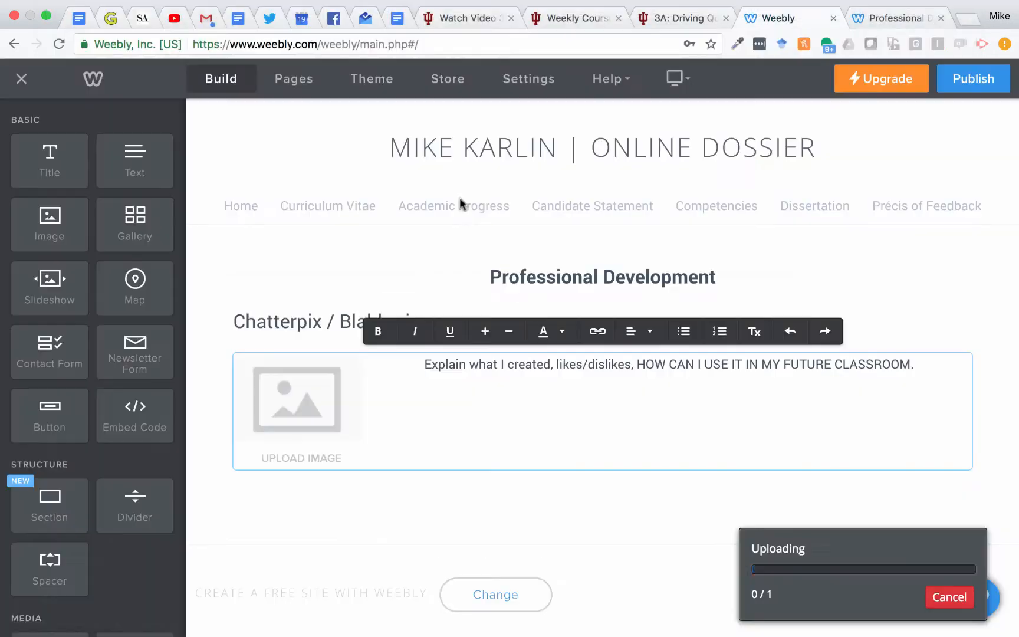
{"action": "mouse_move", "coordinate": [632, 404]}
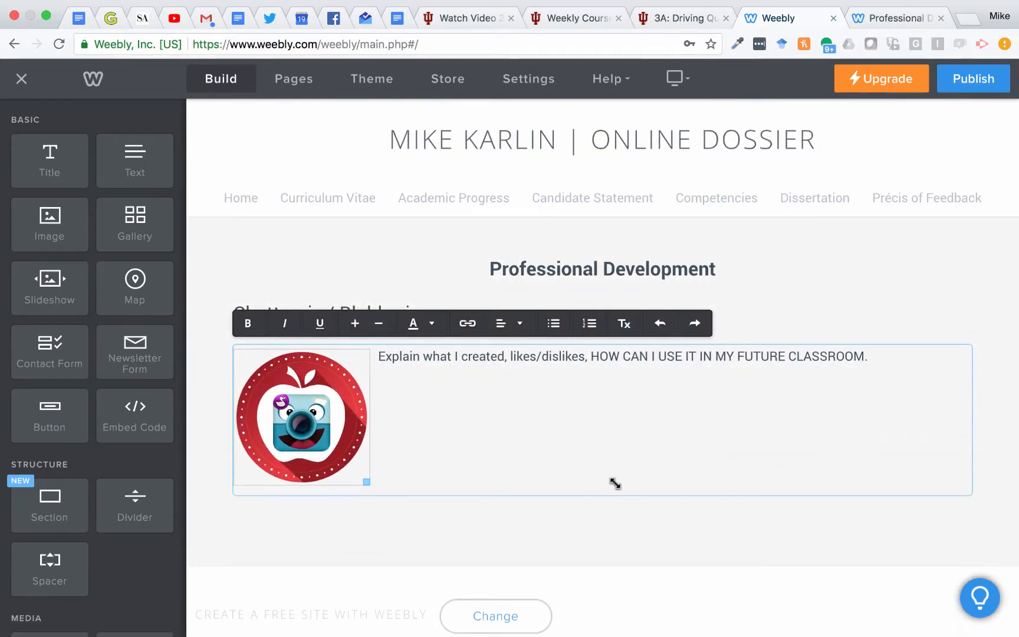
{"action": "left_click", "coordinate": [720, 416]}
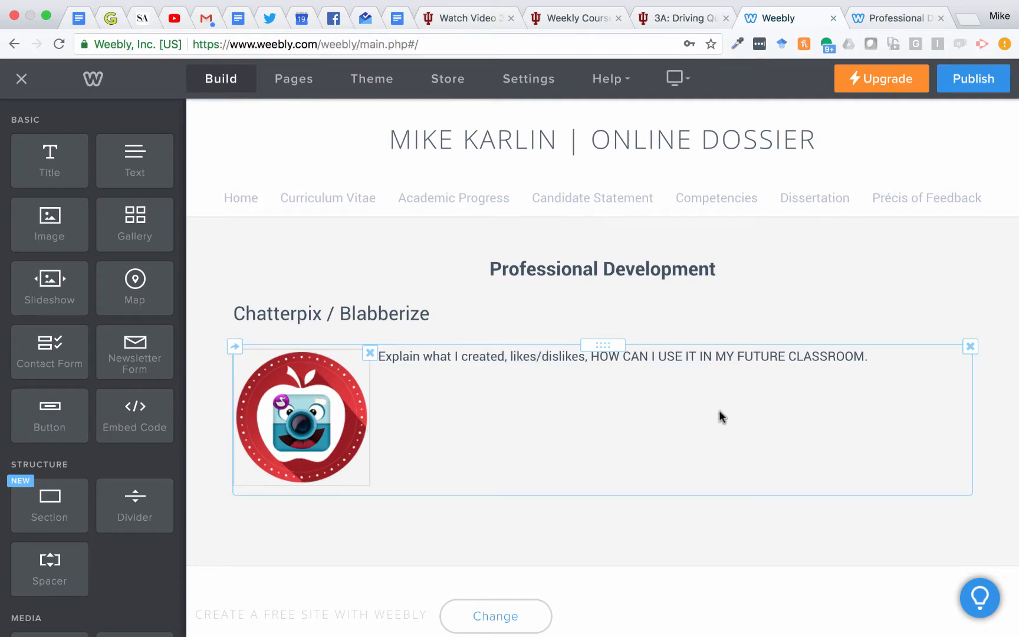
{"action": "mouse_move", "coordinate": [462, 468]}
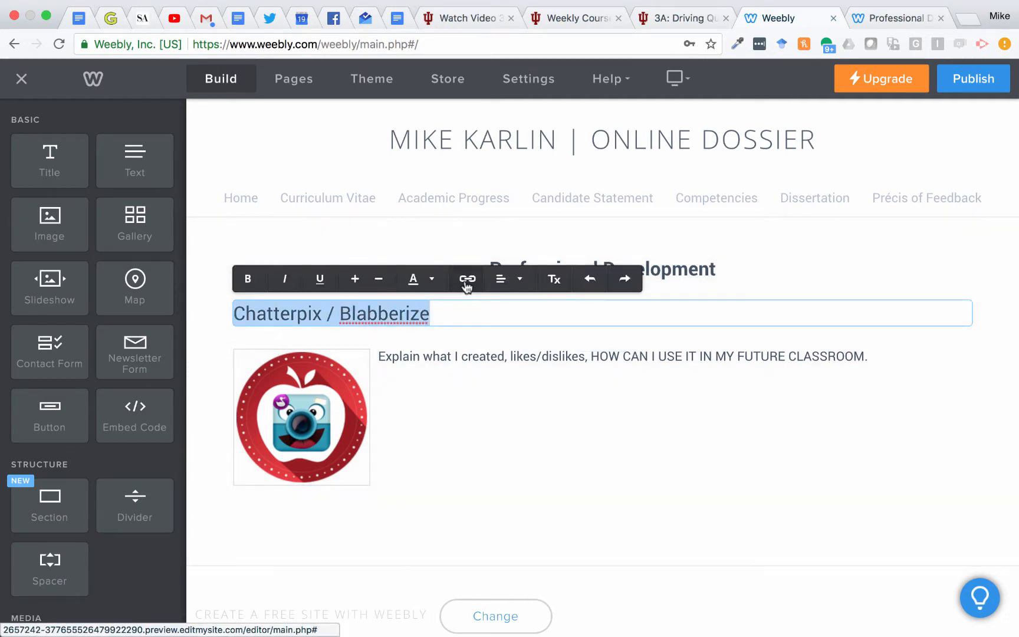
- Start a Website URL link on the Chatterpix / Blabberize title
{"action": "left_click", "coordinate": [467, 278]}
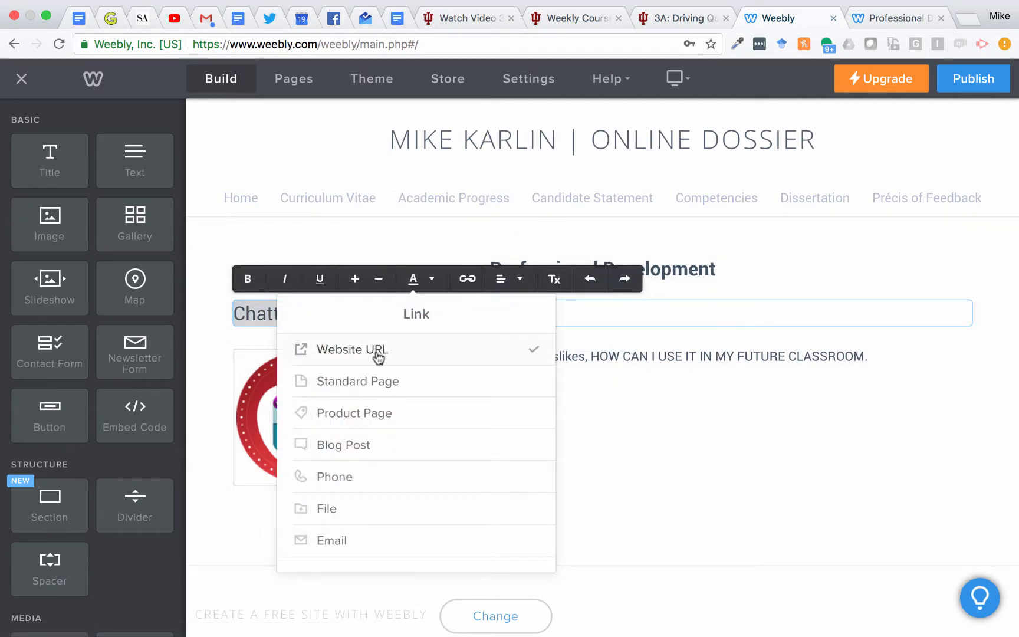
{"action": "left_click", "coordinate": [351, 349]}
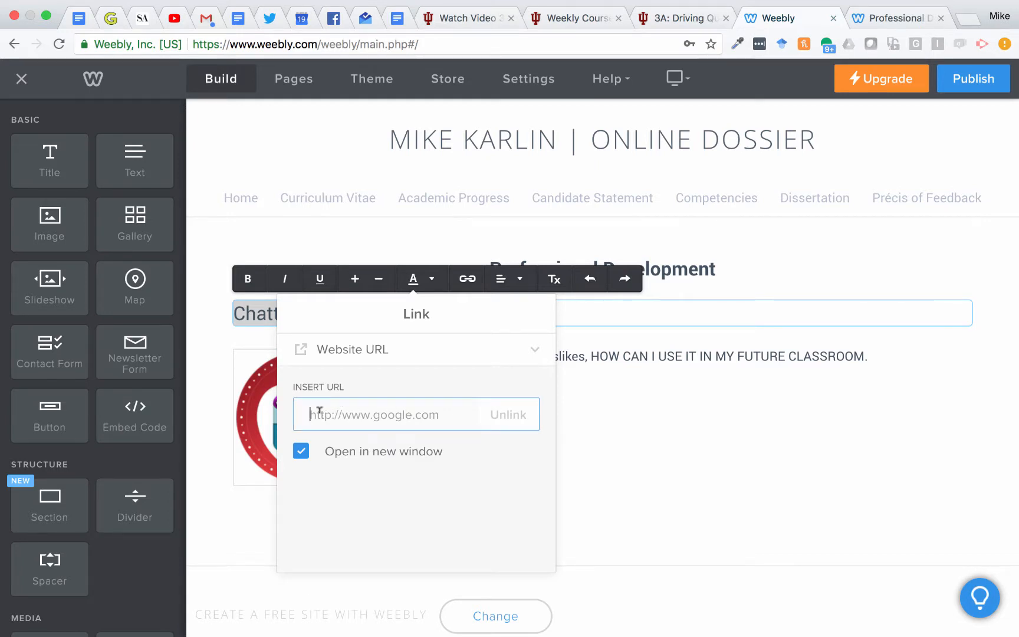
{"action": "mouse_move", "coordinate": [427, 443]}
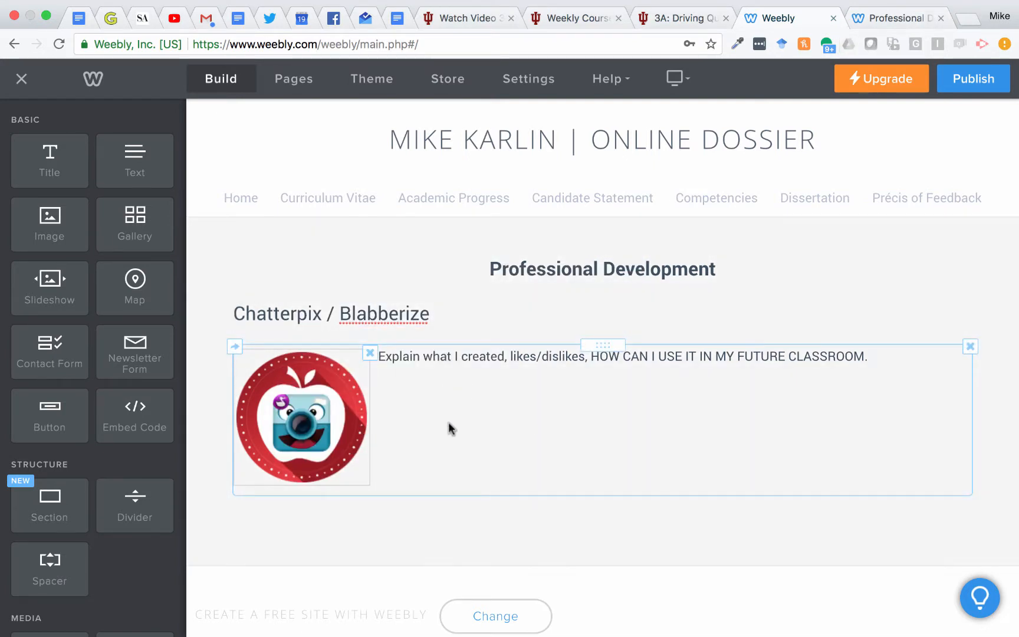
{"action": "mouse_move", "coordinate": [473, 401]}
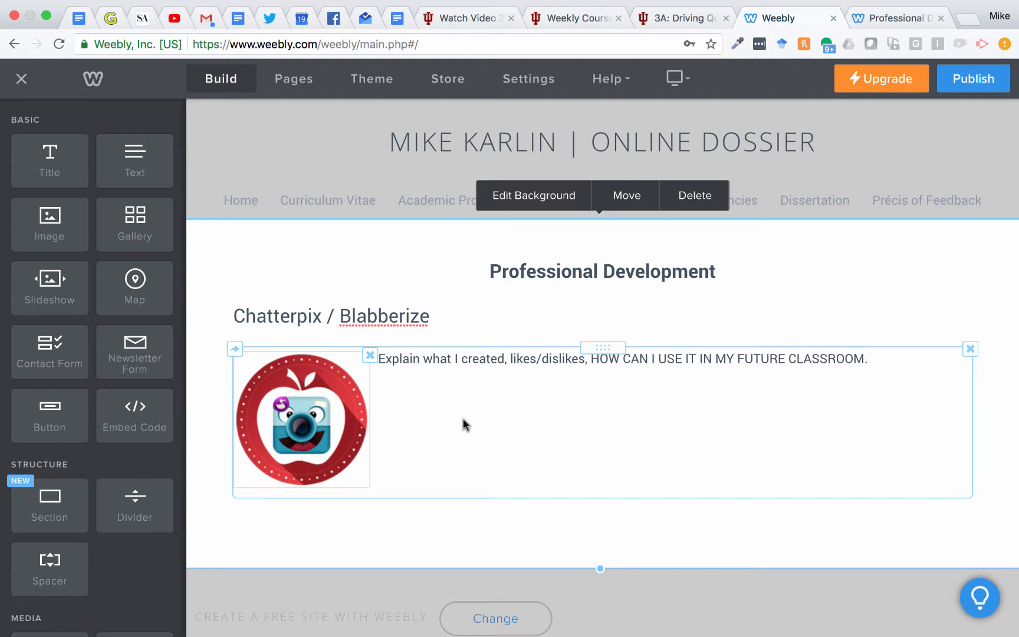
{"action": "mouse_move", "coordinate": [544, 393]}
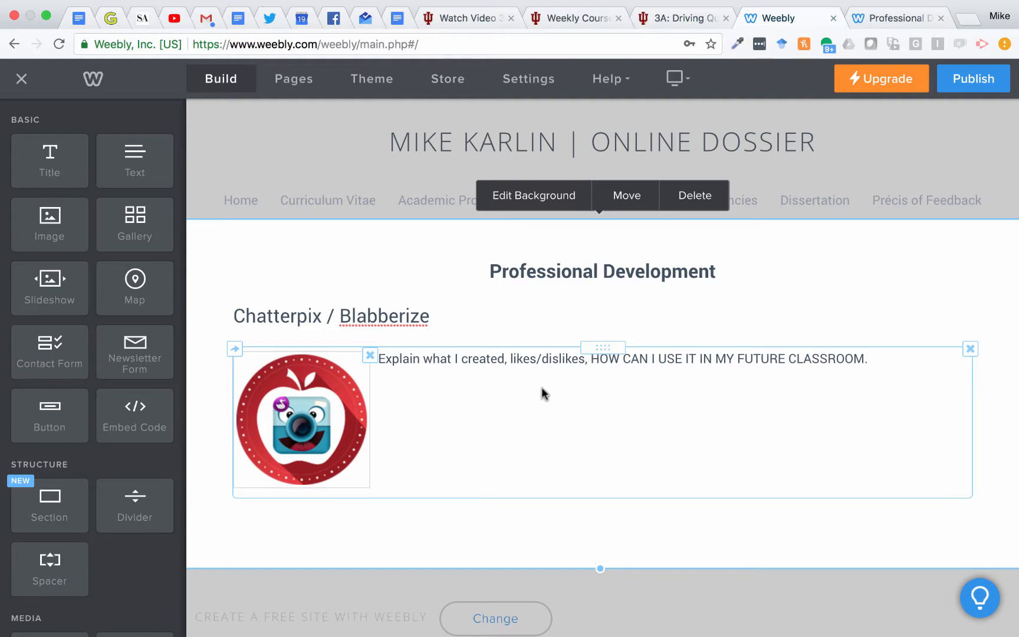
{"action": "mouse_move", "coordinate": [466, 386]}
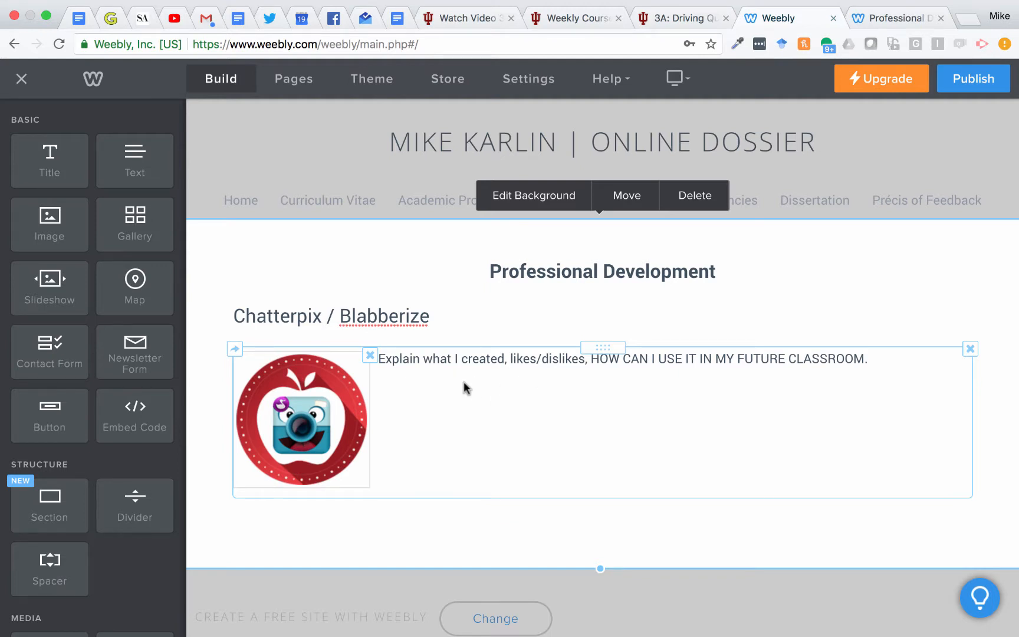
{"action": "mouse_move", "coordinate": [451, 414]}
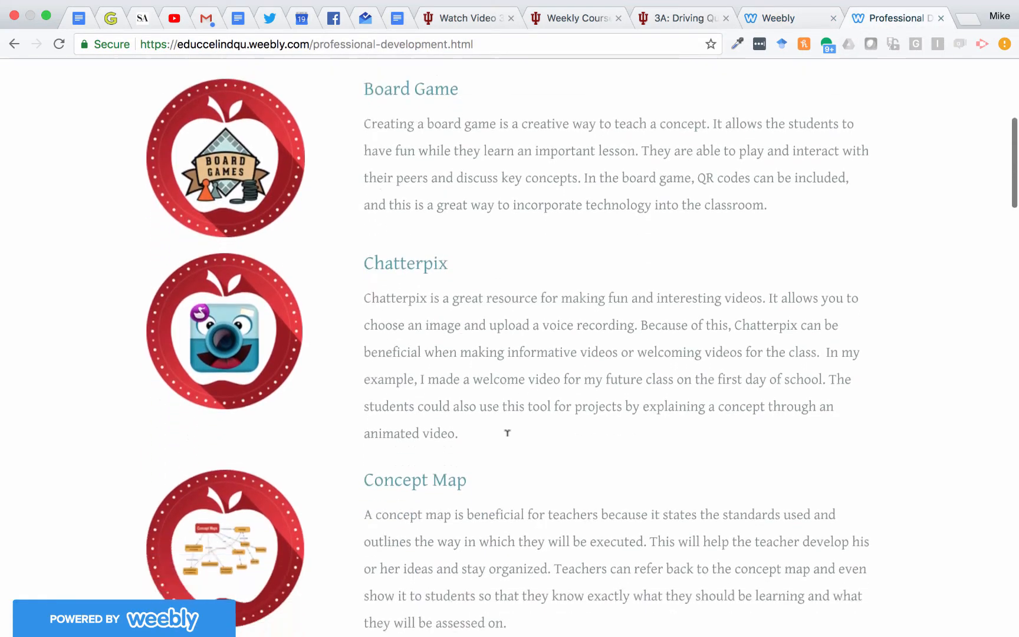
- Scroll through the Badges section of the published example page
{"action": "scroll", "scroll_direction": "down", "scroll_amount": 3}
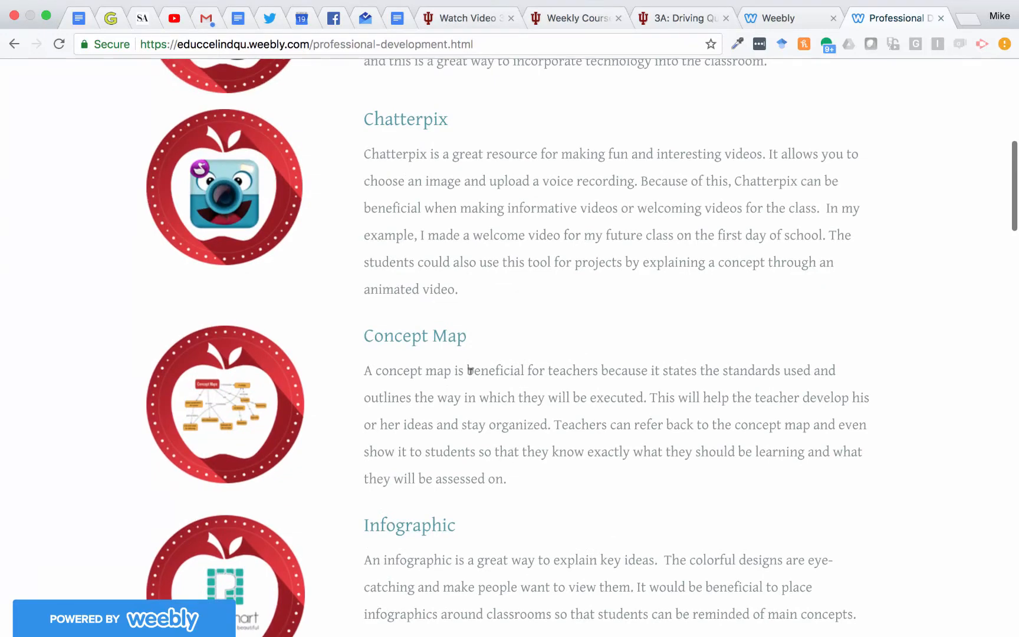
{"action": "scroll", "scroll_direction": "up", "scroll_amount": 3}
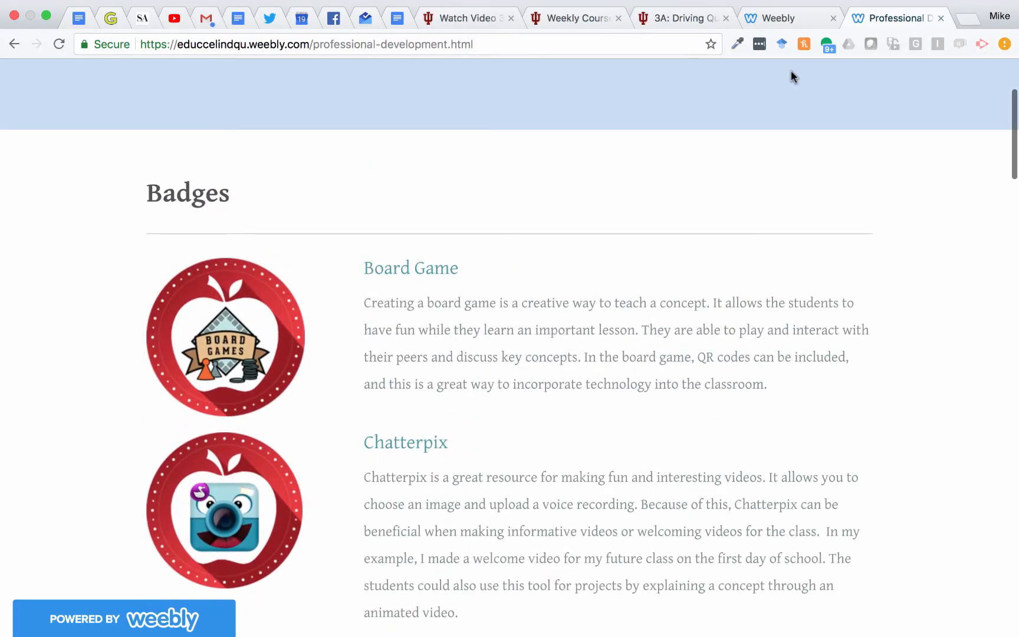